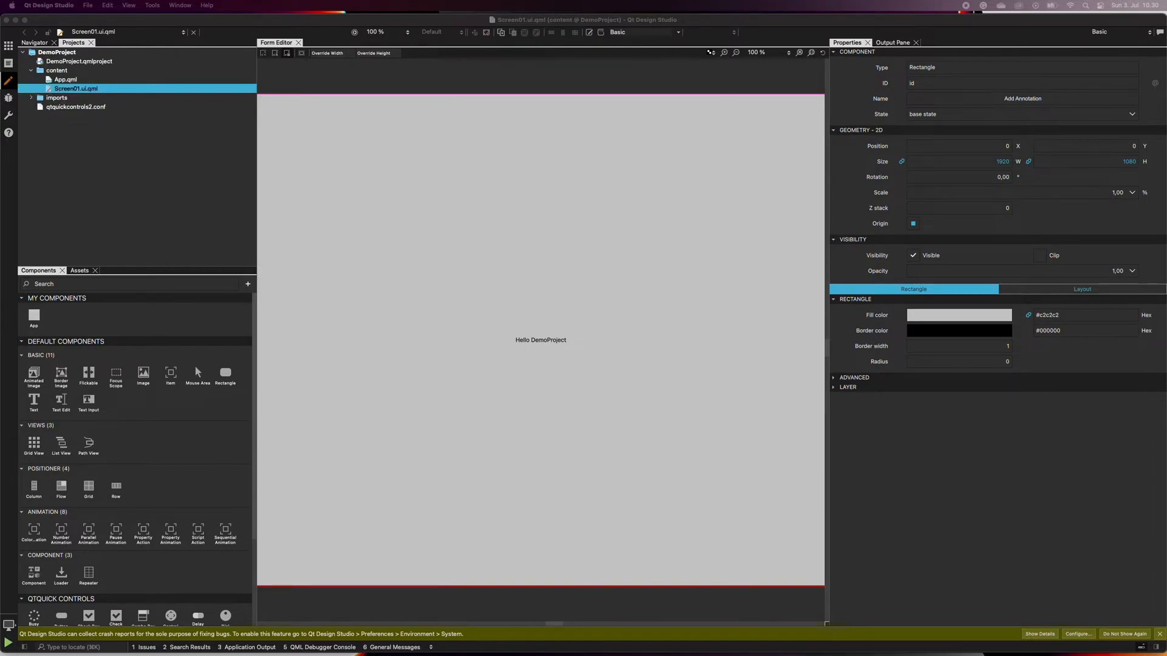
pyautogui.moveTo(8, 65)
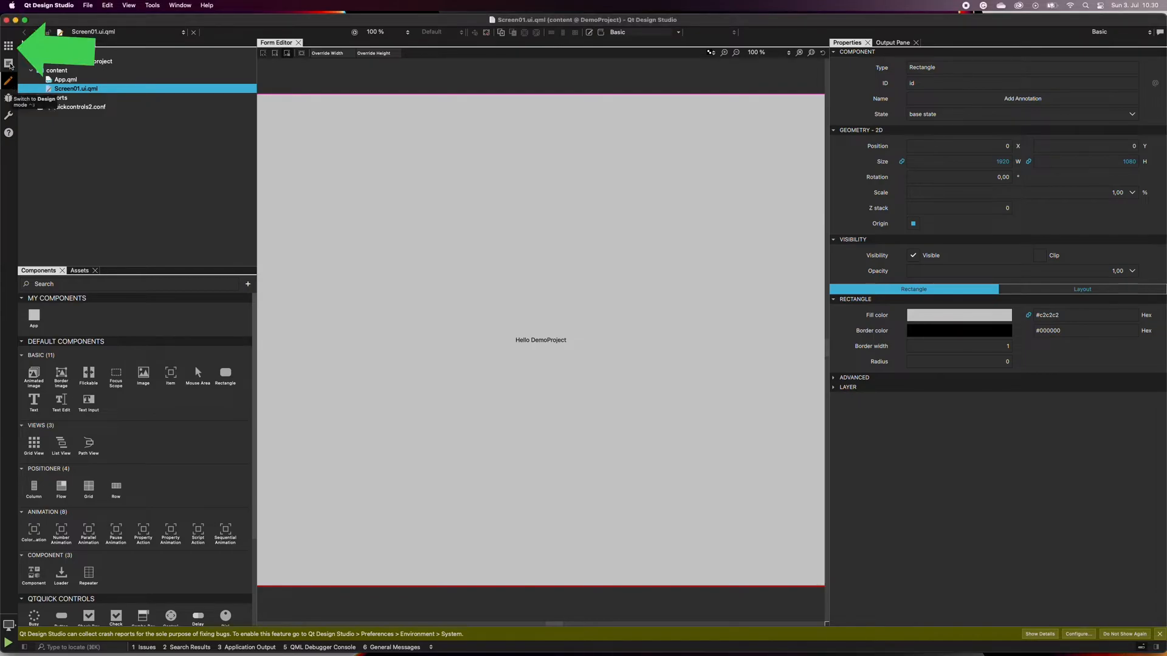
# Switch to Welcome mode showing recent projects including DemoProject.
pyautogui.click(9, 62)
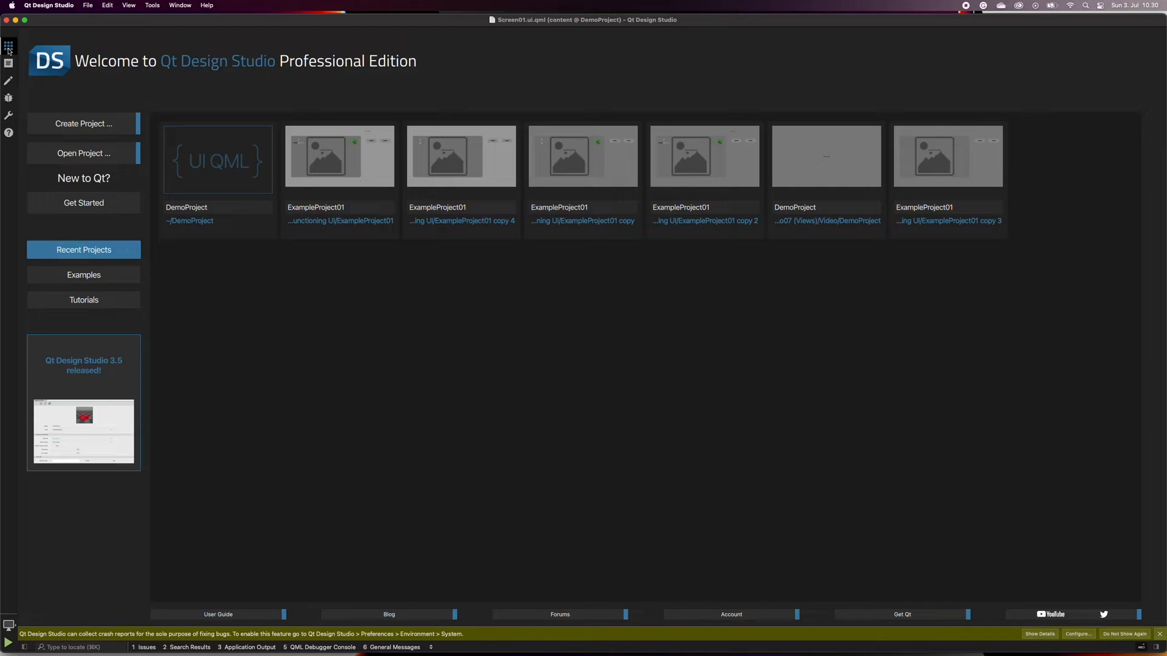
pyautogui.moveTo(9, 65)
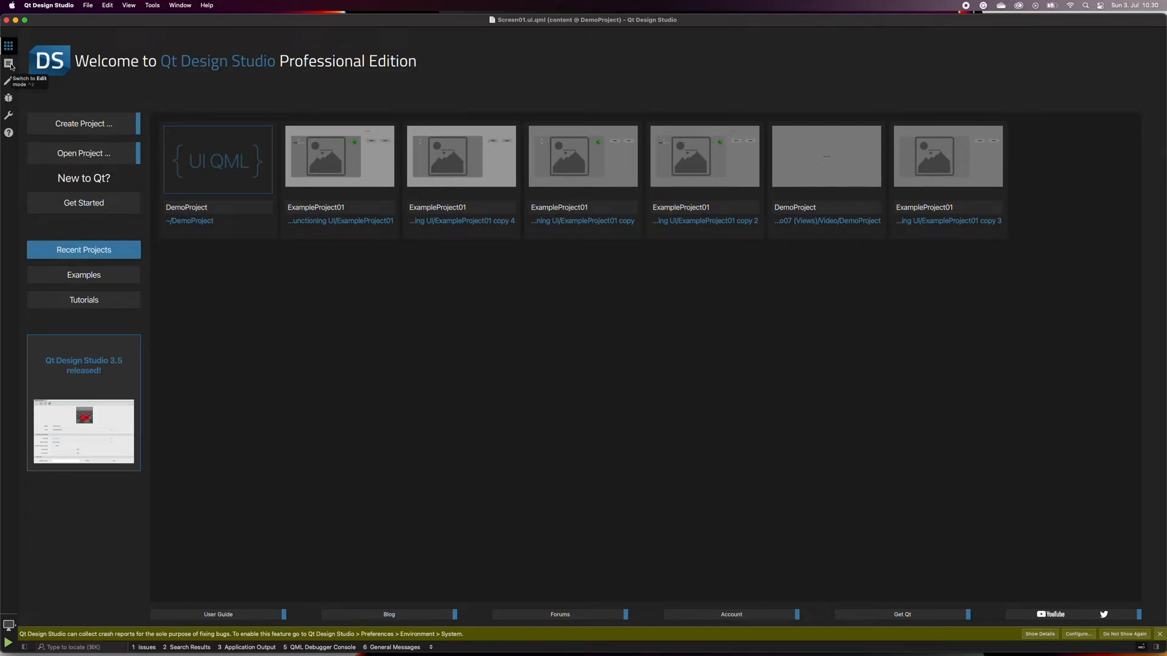
# Visit Edit (Screen01.ui.qml code), Debug, Projects run settings, then Help's Getting Started page.
pyautogui.click(9, 64)
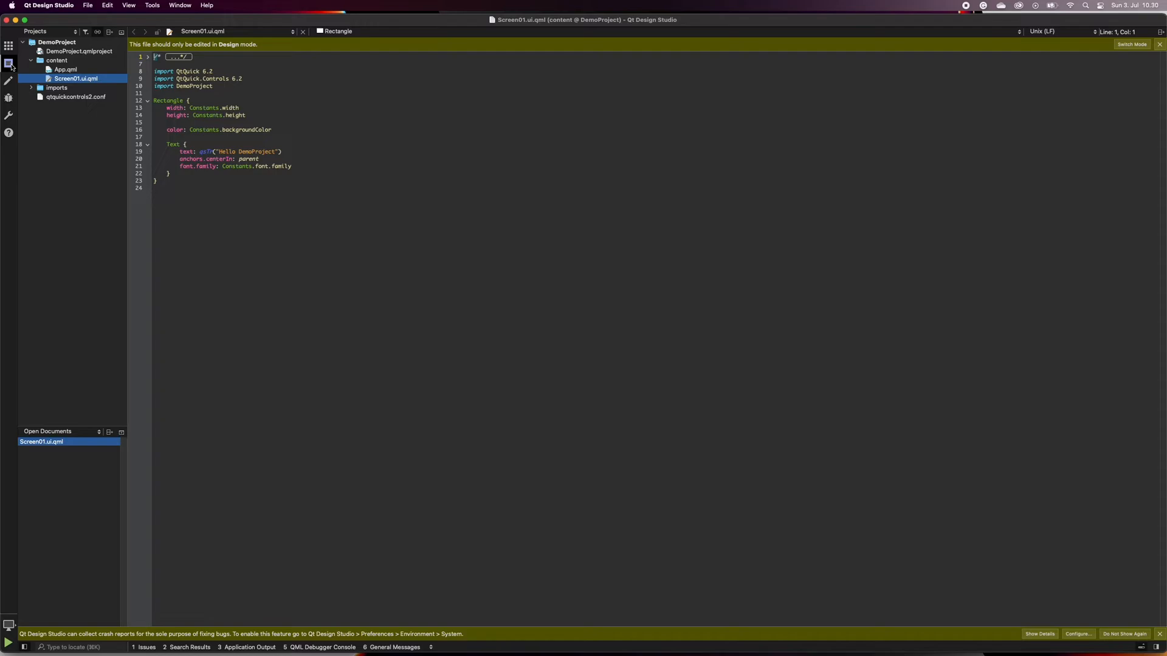
pyautogui.click(9, 97)
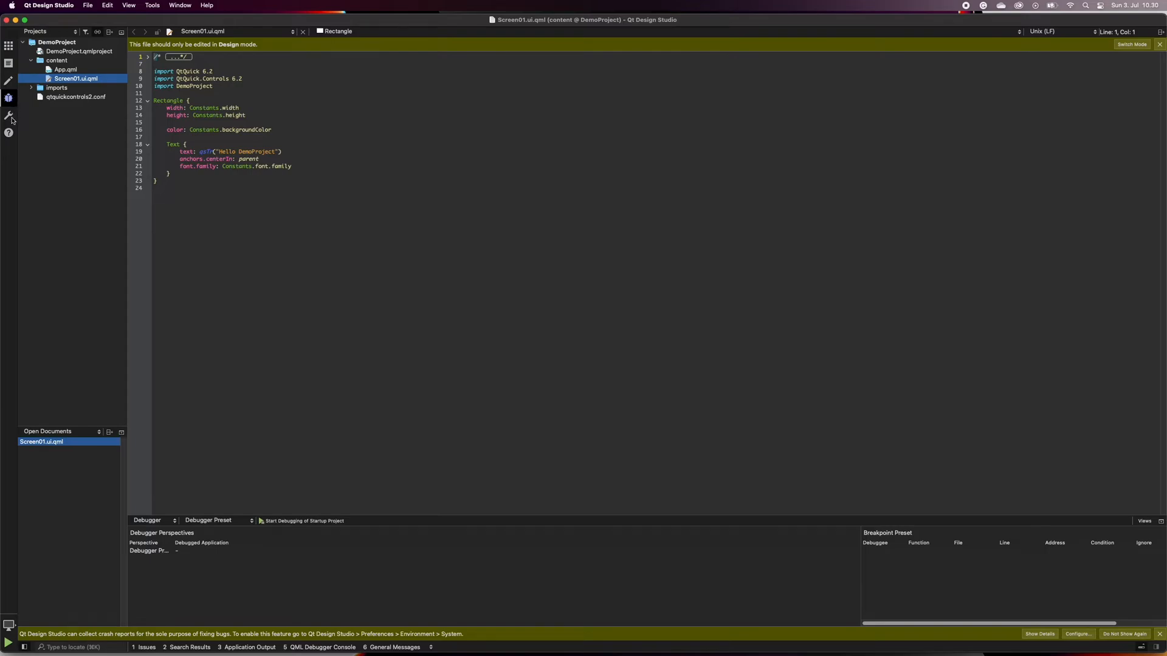
pyautogui.click(10, 119)
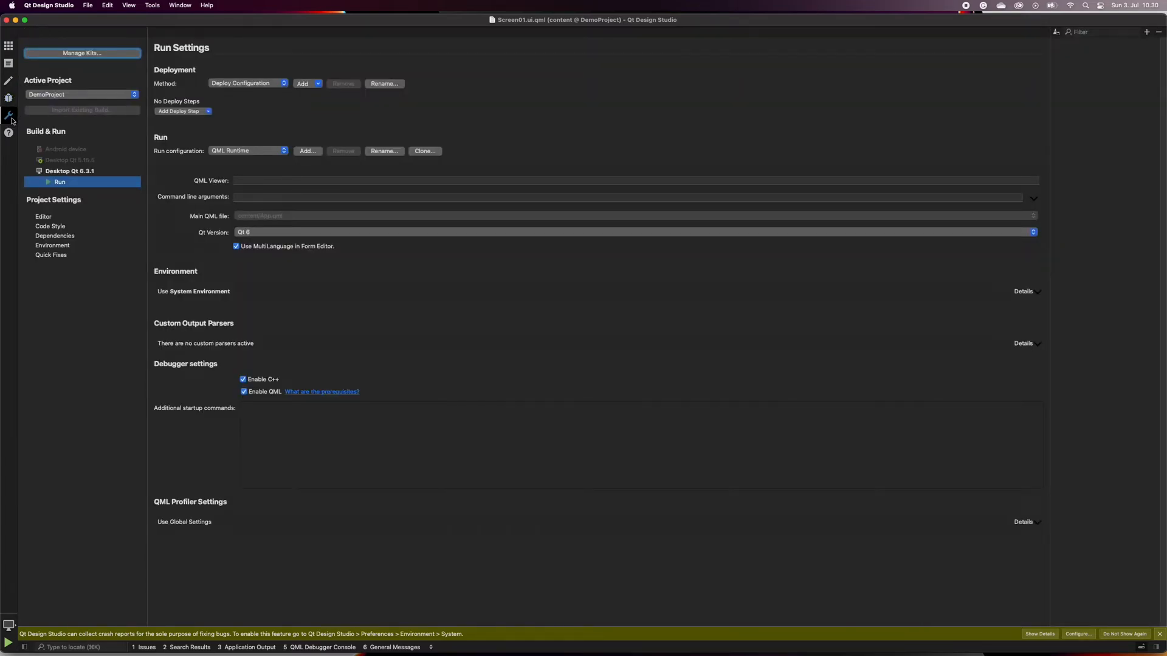
pyautogui.click(8, 132)
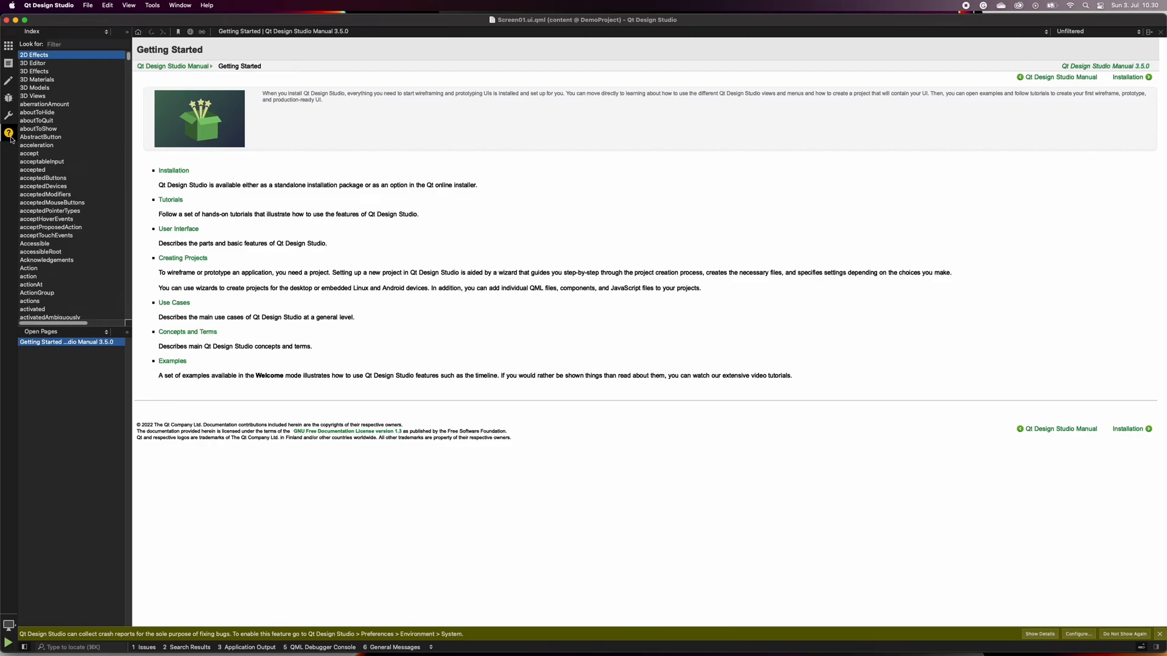
pyautogui.click(9, 116)
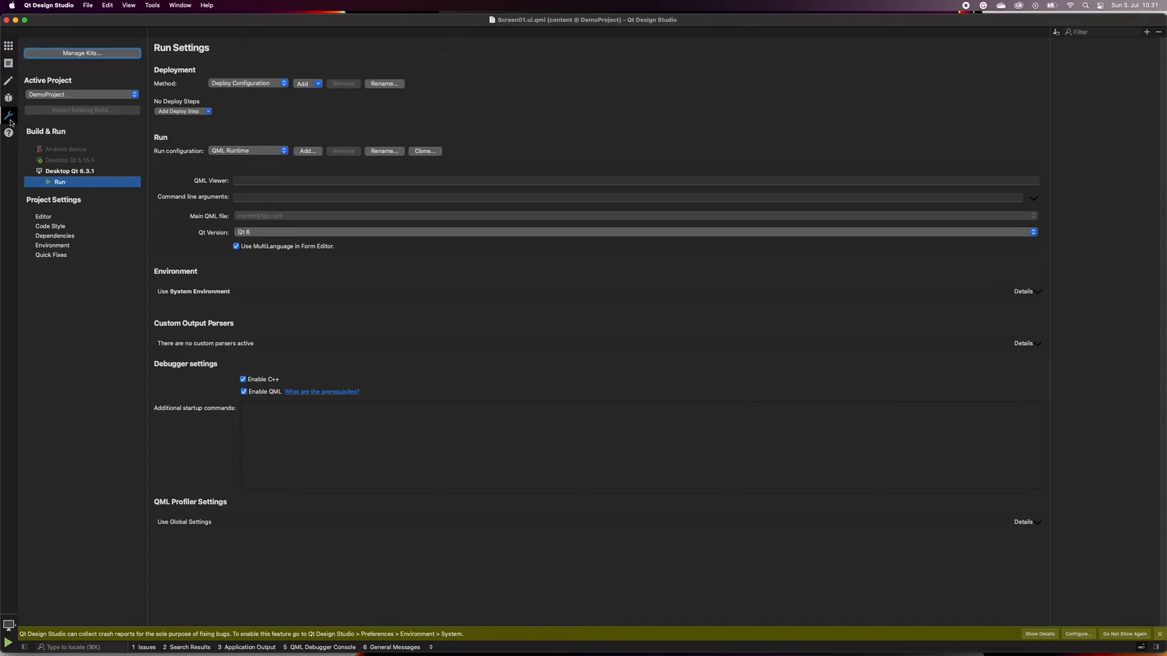
pyautogui.moveTo(11, 123)
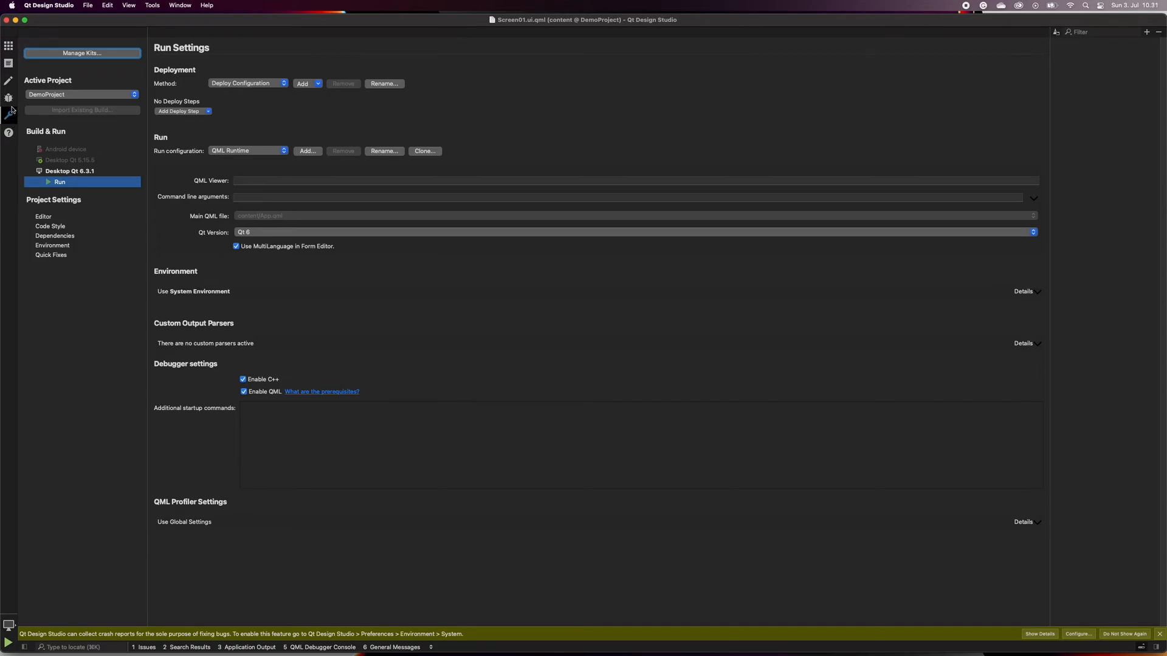
# Switch back to Debug mode with Screen01.ui.qml code above the debugger panels.
pyautogui.click(8, 97)
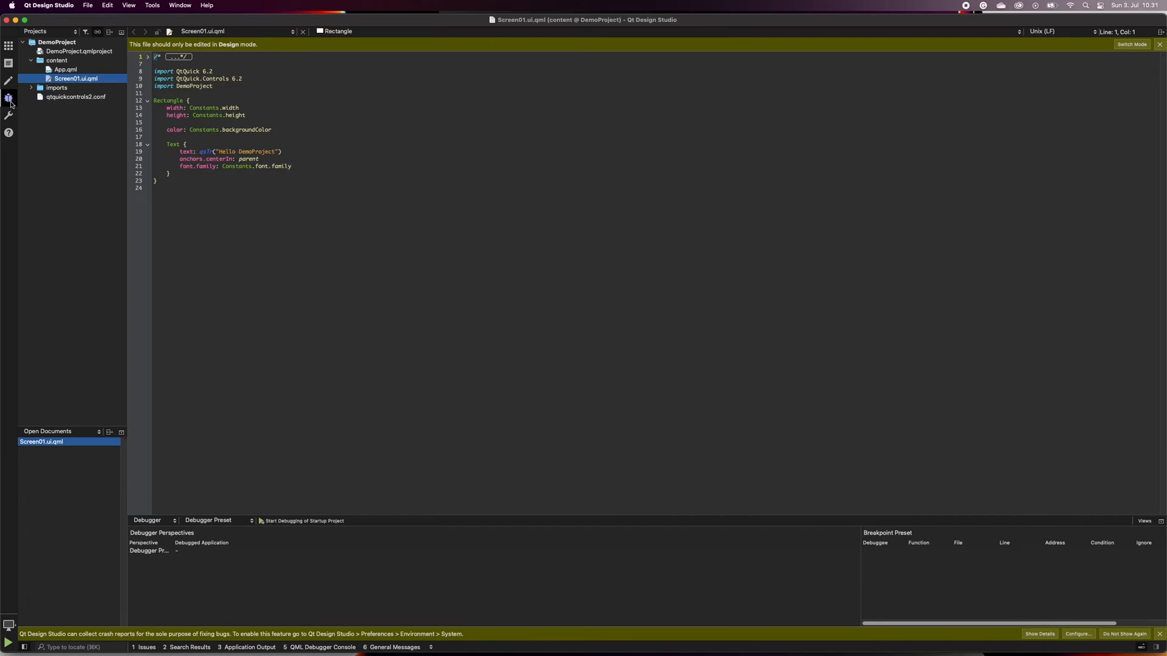